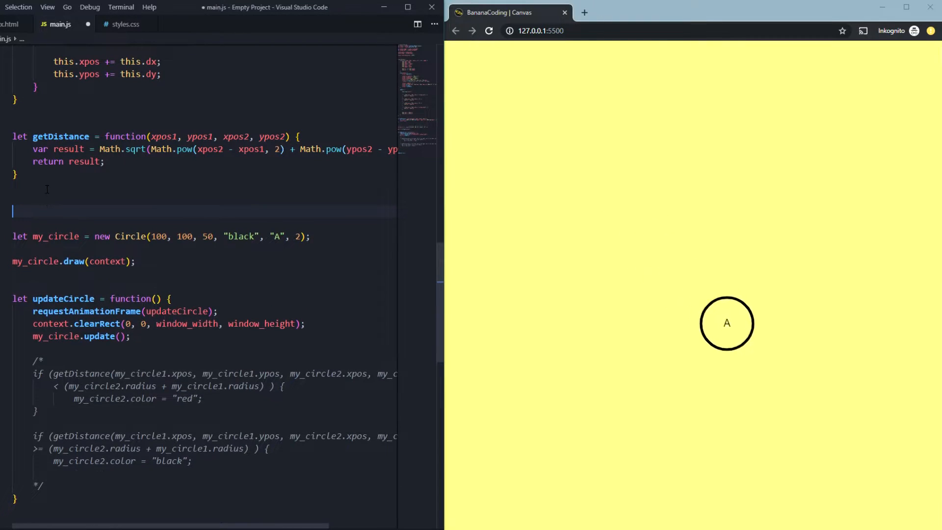
# Step: Declare an empty all_circles array above the circle code
pyautogui.write('var')
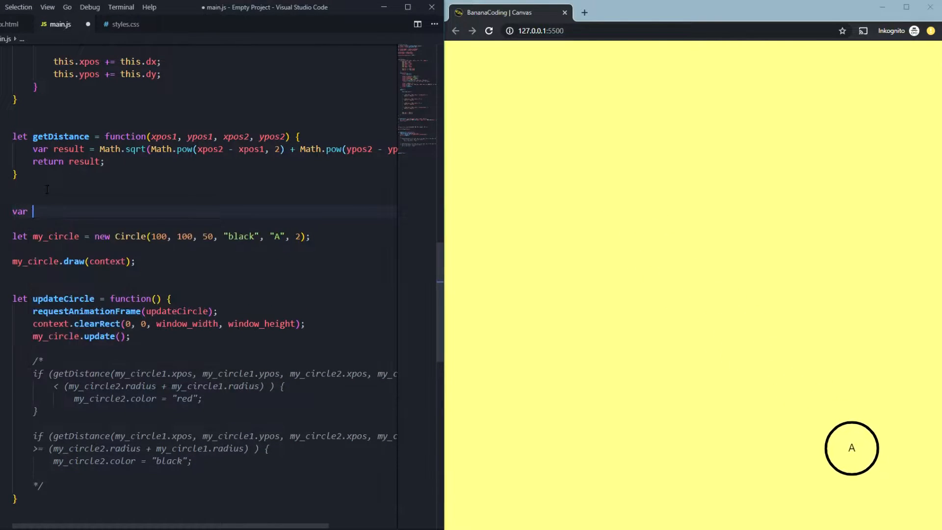
pyautogui.write('all_circles =')
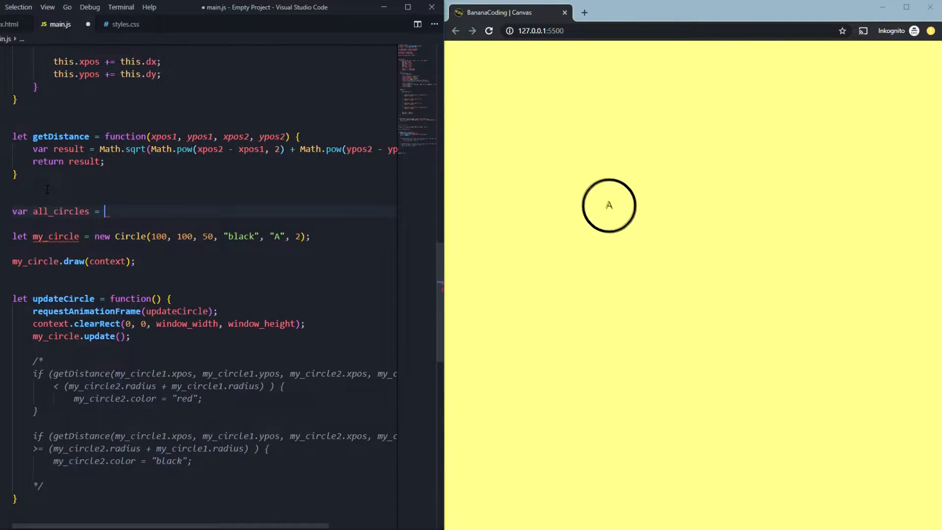
pyautogui.write('[];')
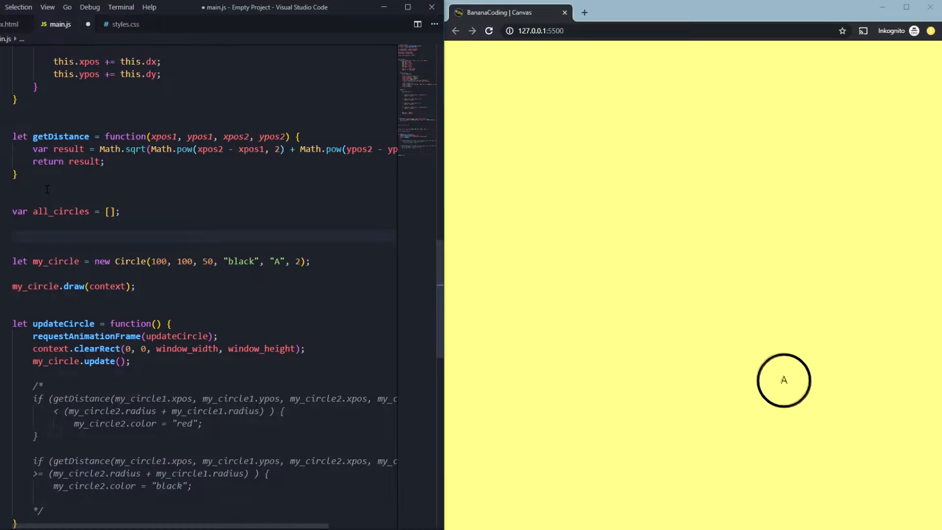
# Step: Write a for loop header running i from 0 to 10 around the Circle creation
pyautogui.write('for ( i')
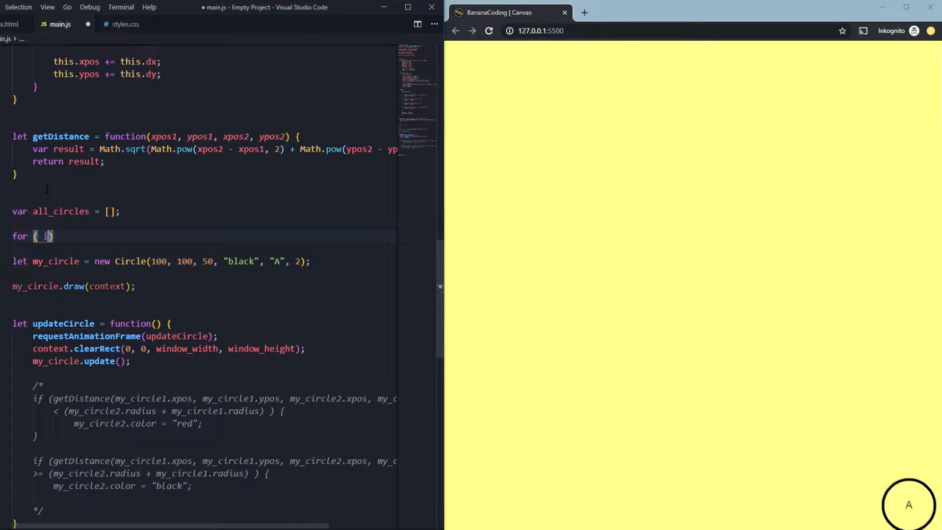
pyautogui.press('Backspace')
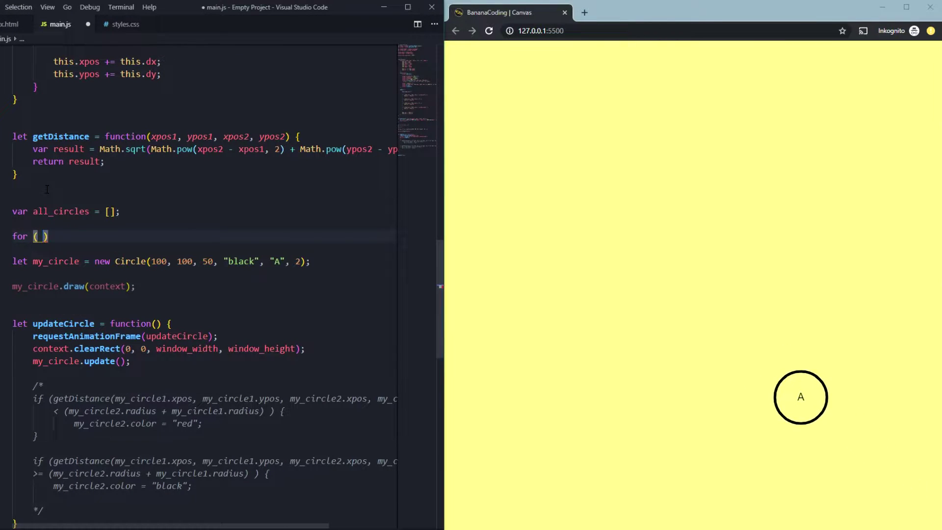
pyautogui.write('var i')
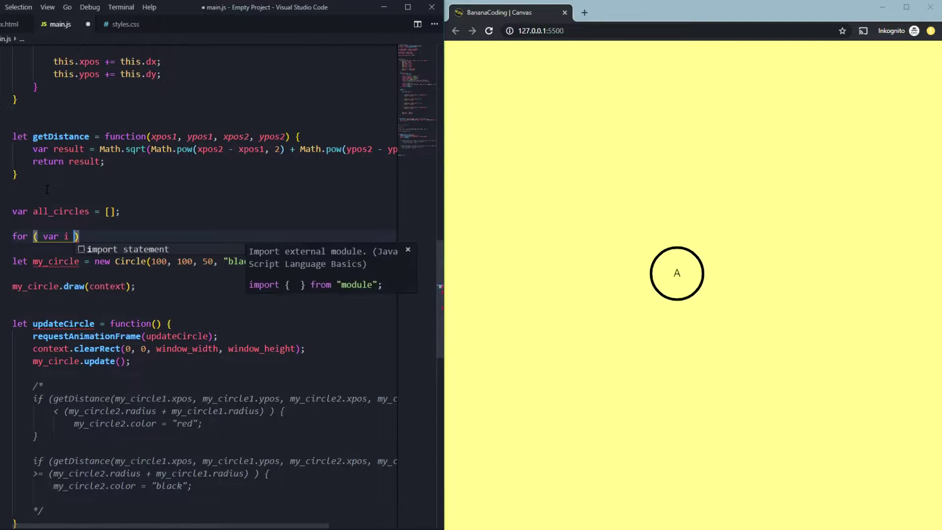
pyautogui.write('= 0;')
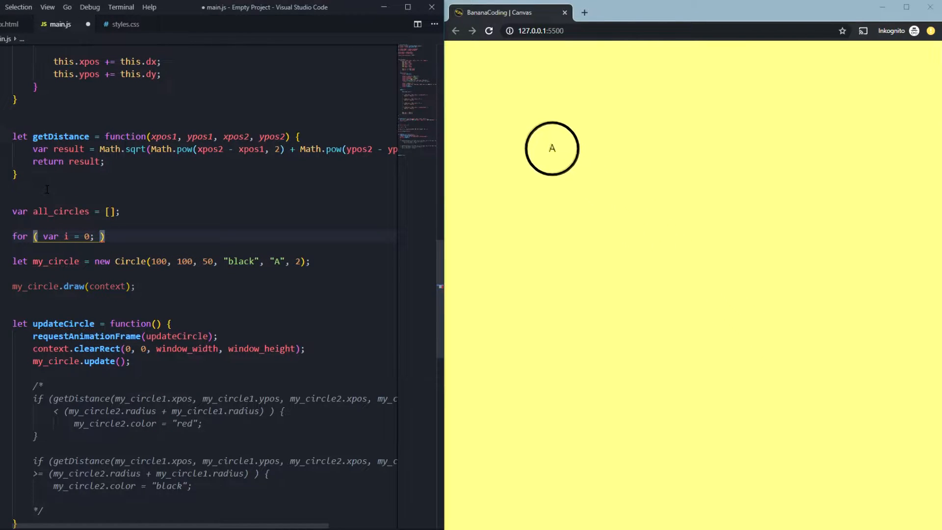
pyautogui.write('i <')
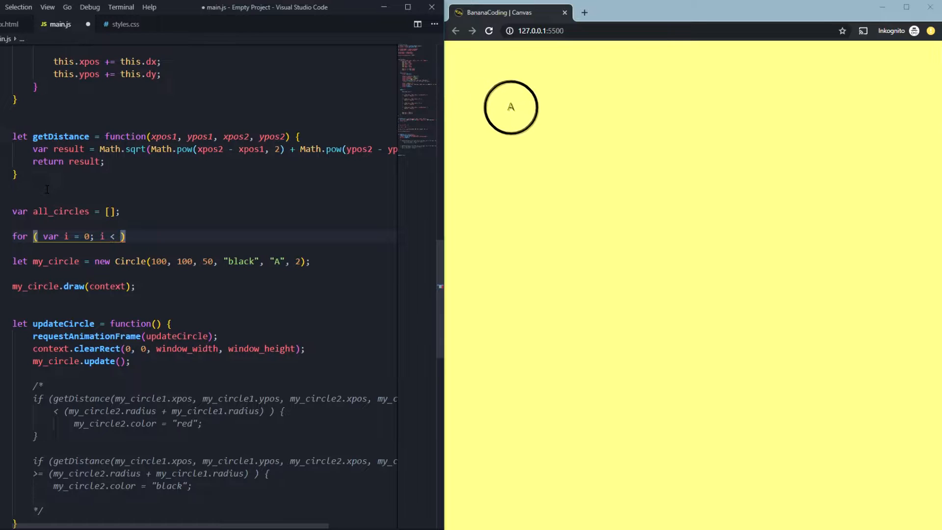
pyautogui.write('10; i++')
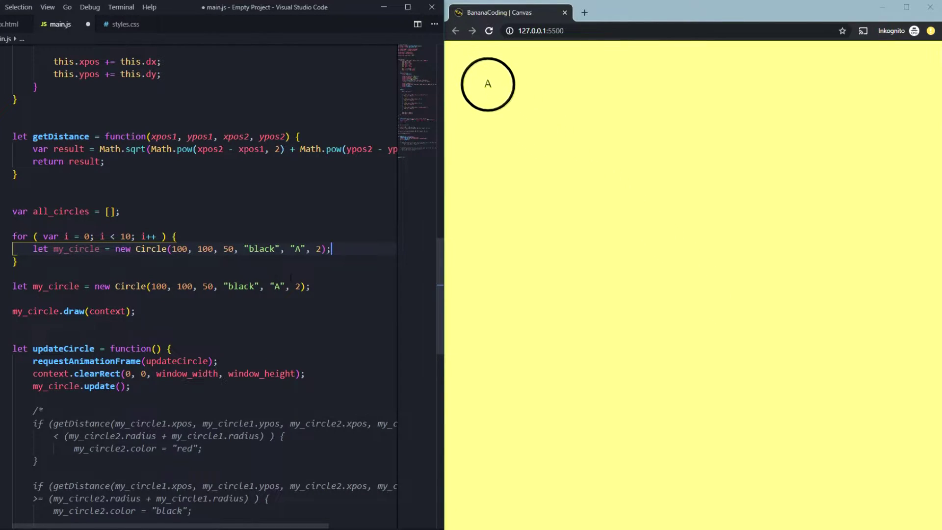
# Step: Remove the old circle line and start all_circles.push(my_circle) inside the loop
pyautogui.press('Enter')
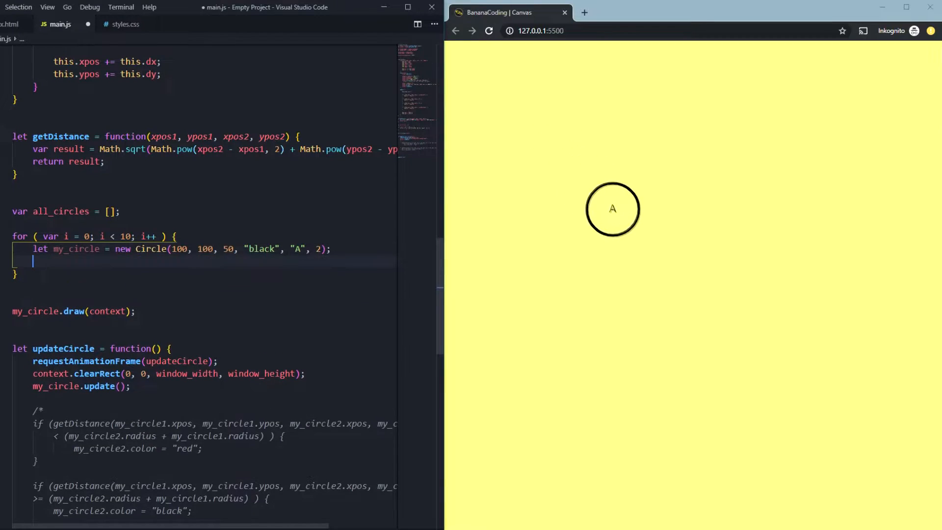
pyautogui.write('all_circles')
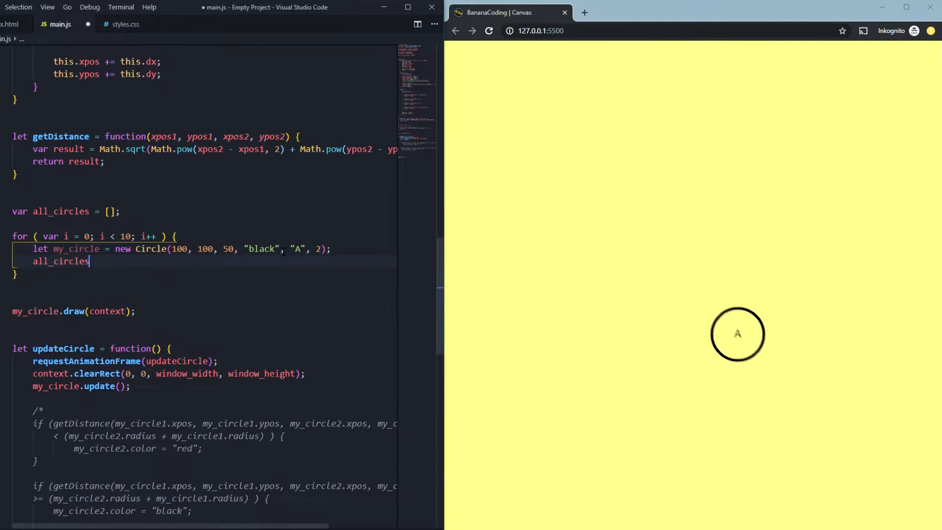
pyautogui.write('.push')
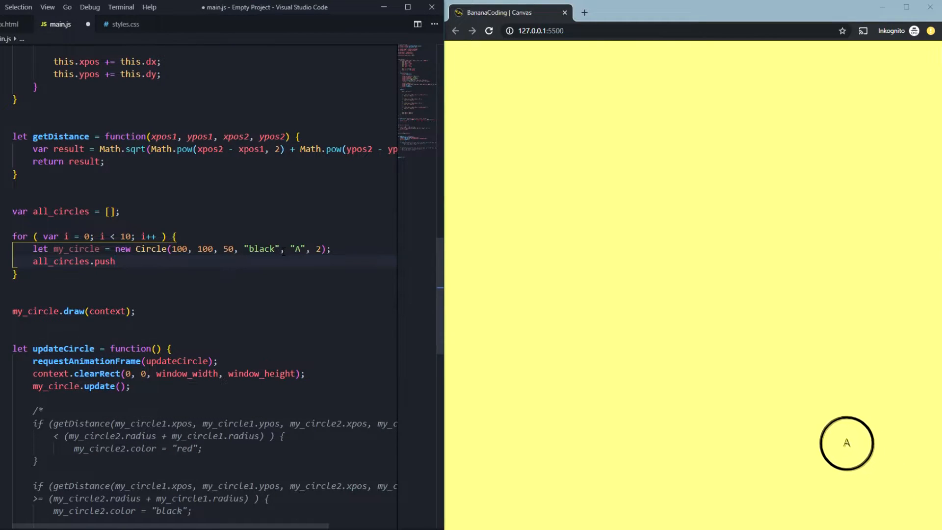
pyautogui.write('(my_circle);')
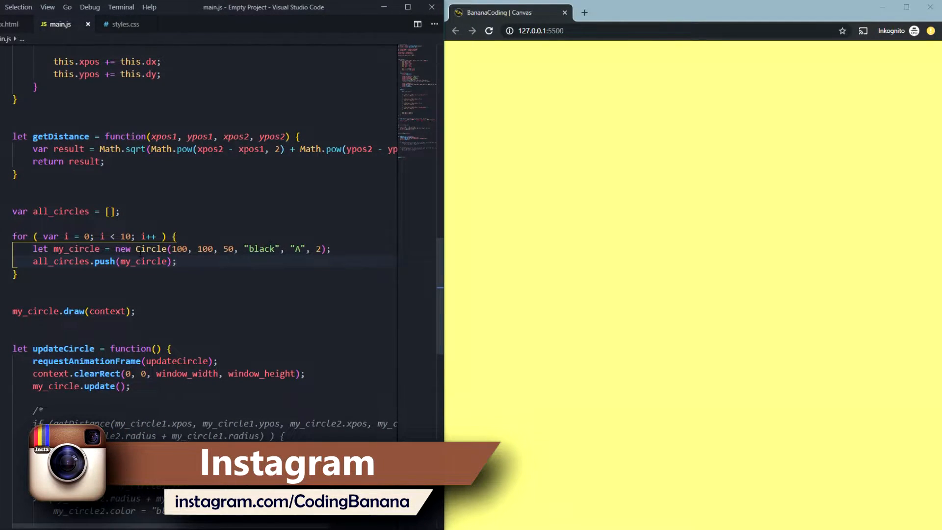
# Step: Draw each new circle with my_circle.draw(context) after the push and save main.js
pyautogui.click(44, 311)
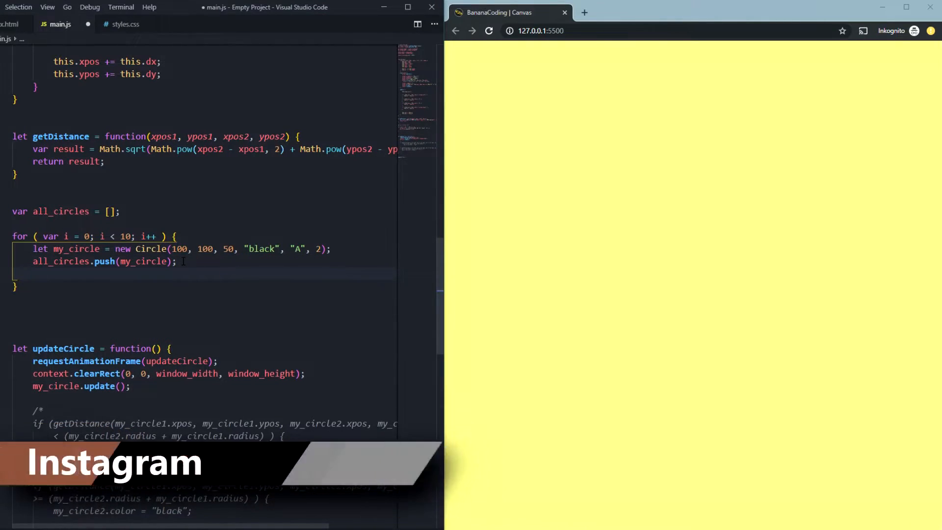
pyautogui.write('my_circle.draw(context);')
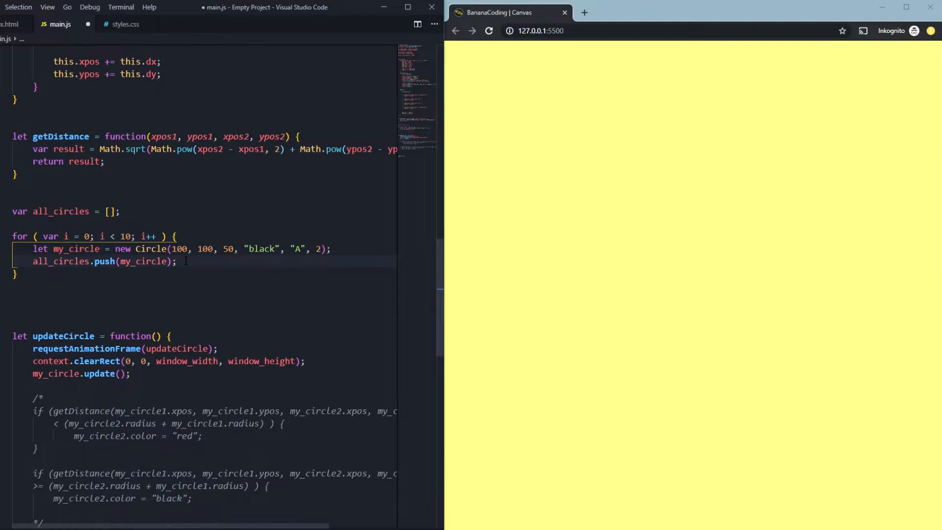
pyautogui.press('ctrl+s')
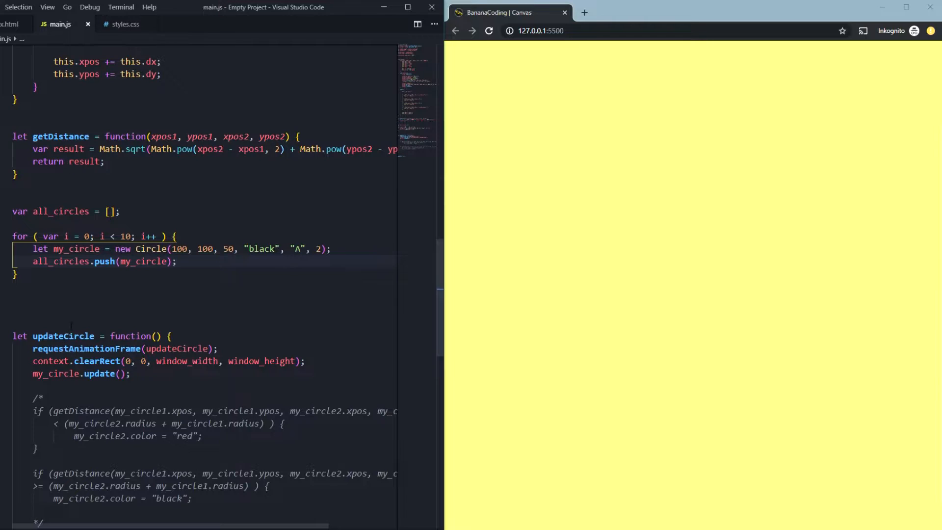
pyautogui.moveTo(94, 348)
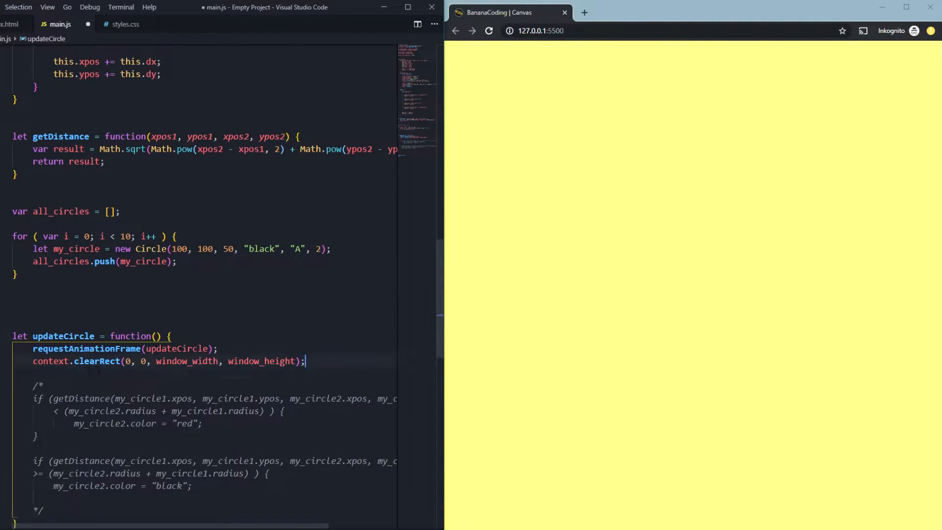
# Step: In updateCircle, iterate all_circles with forEach to update every element
pyautogui.press('enter')
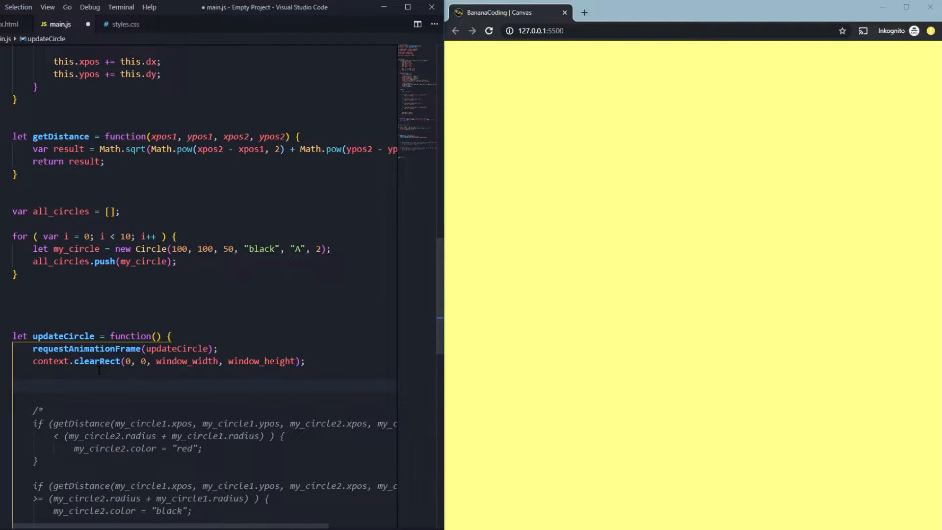
pyautogui.write('all_circles')
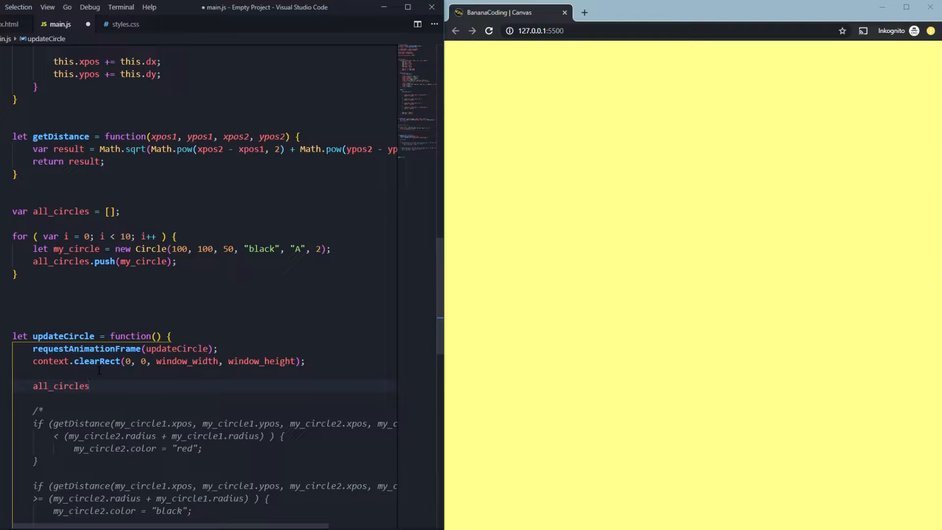
pyautogui.write('forEach(')
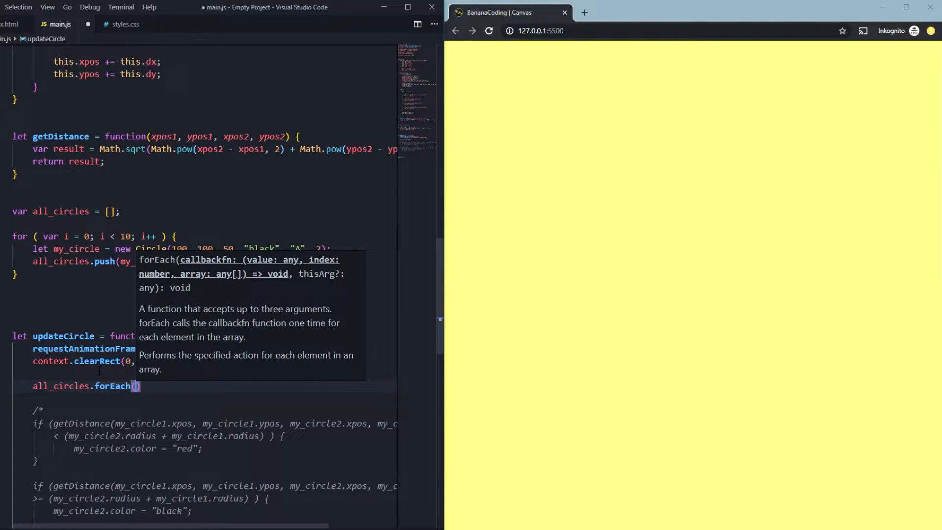
pyautogui.write('elements => {')
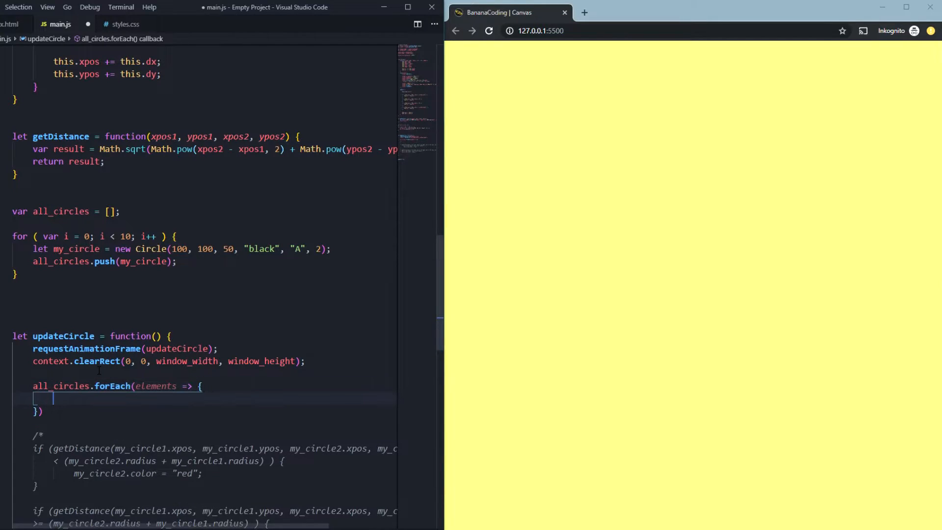
pyautogui.write('element')
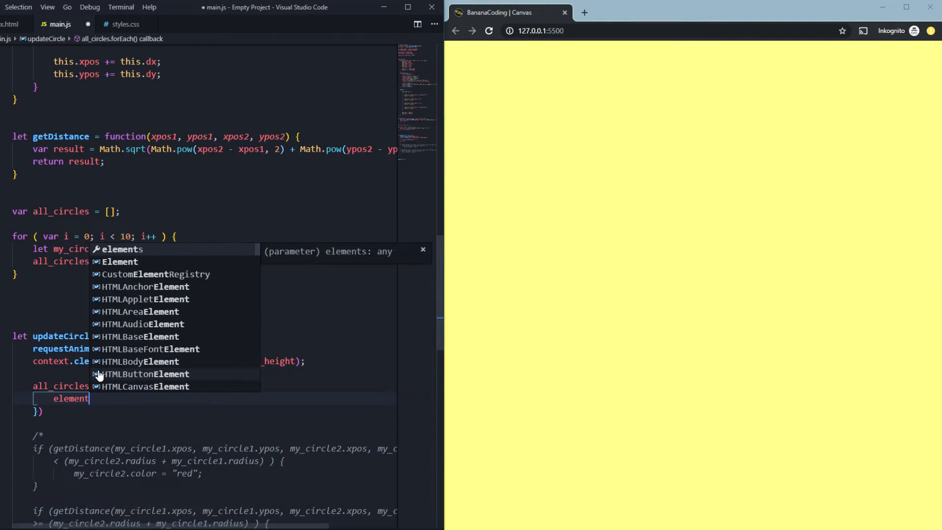
pyautogui.write('-u')
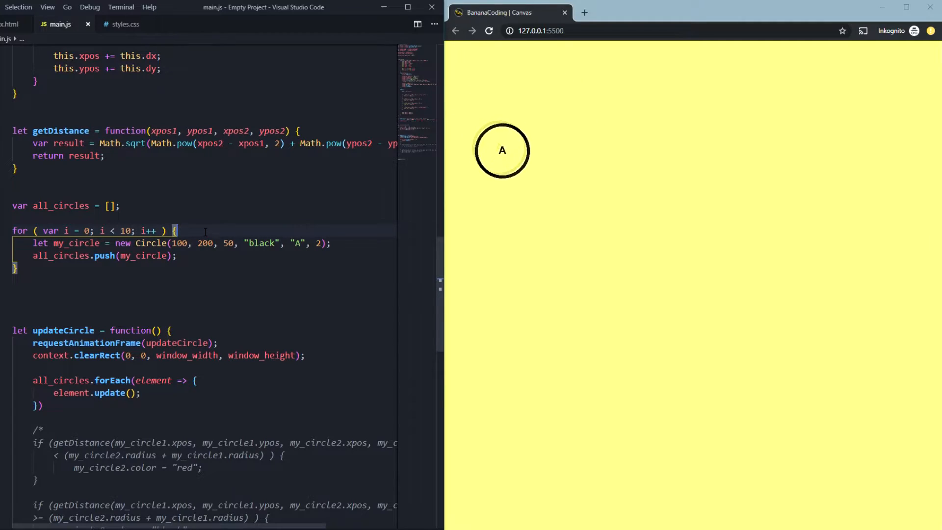
# Step: Start var random_x in the loop and declare a randomNumber(min, max) function above it
pyautogui.press('enter')
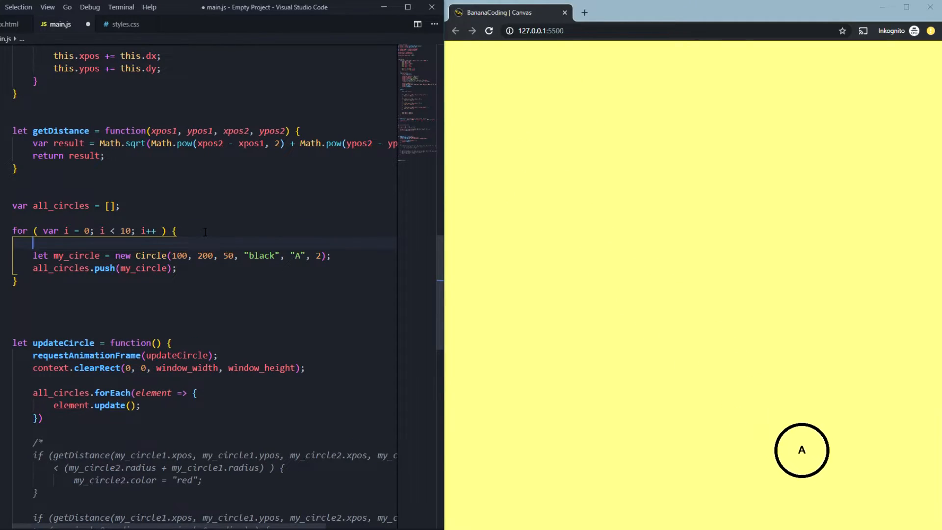
pyautogui.write('var random_x =')
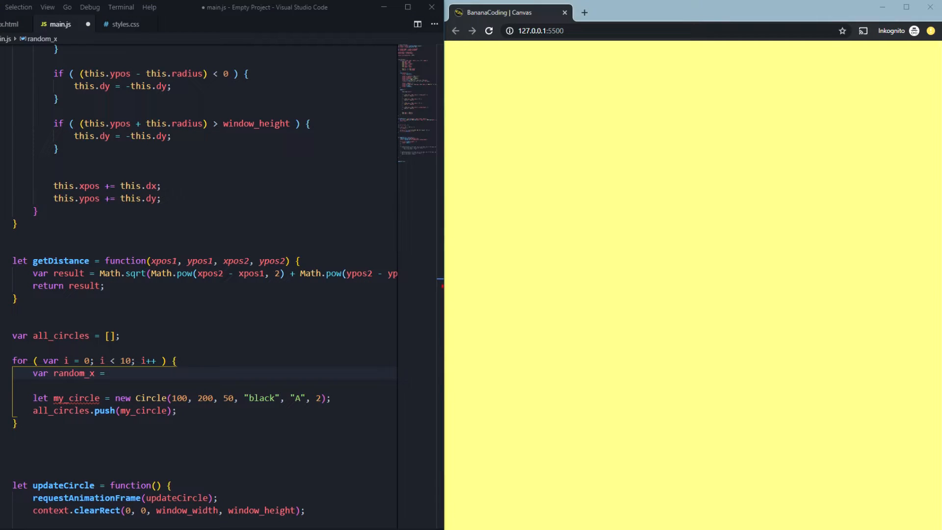
pyautogui.click(111, 373)
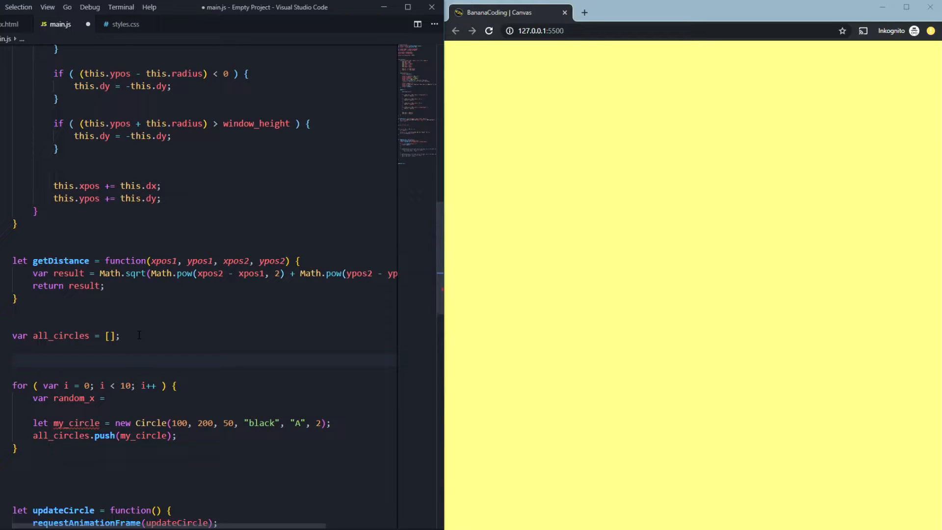
pyautogui.write('let randomNumber(')
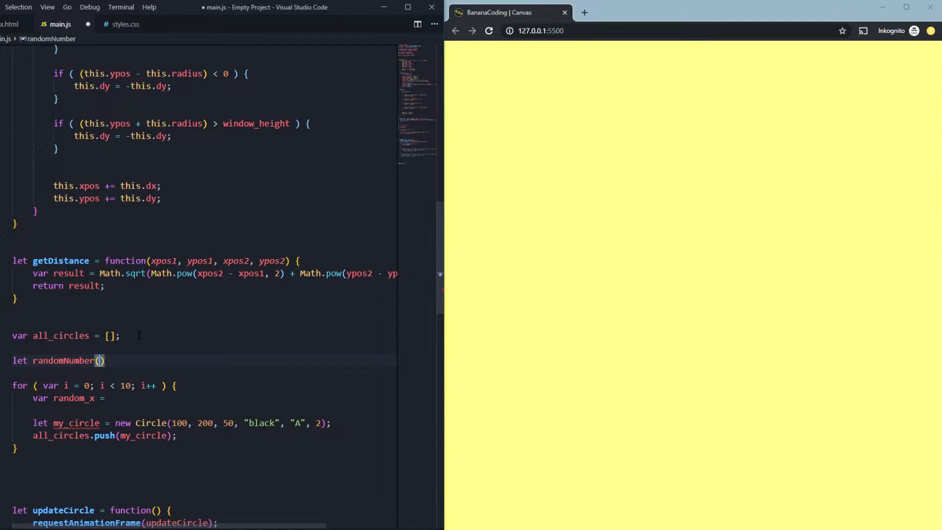
pyautogui.write('minimn')
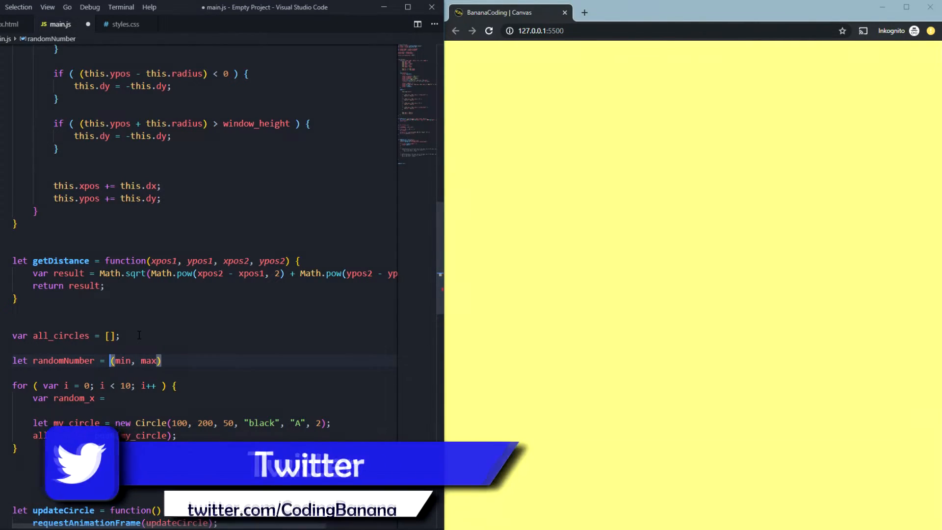
pyautogui.write('function')
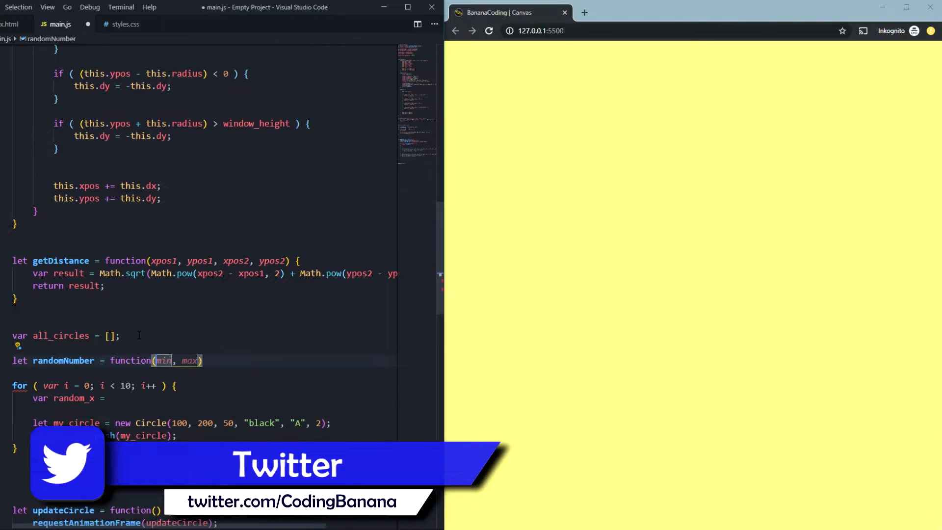
pyautogui.write('{}')
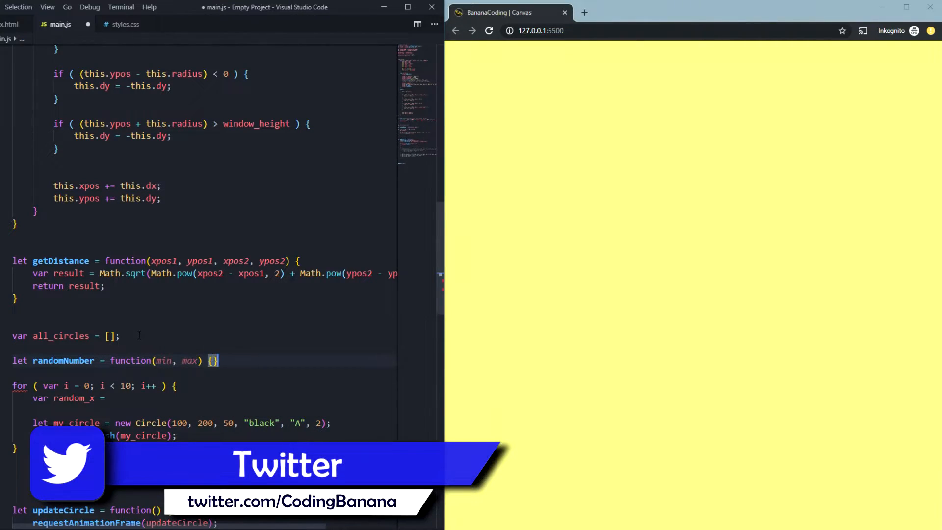
# Step: Compute Math.random * (max - min) - min into result and return it from randomNumber
pyautogui.write('var result =')
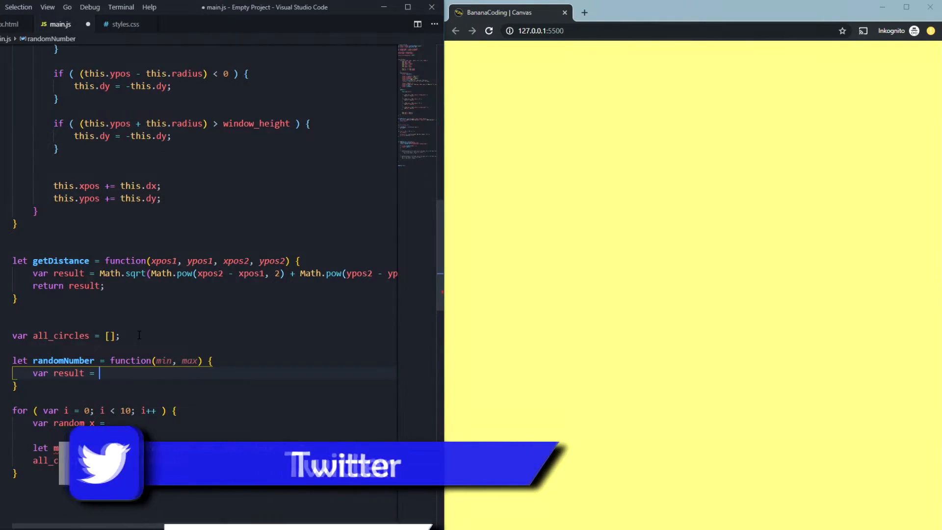
pyautogui.write('Math.random *')
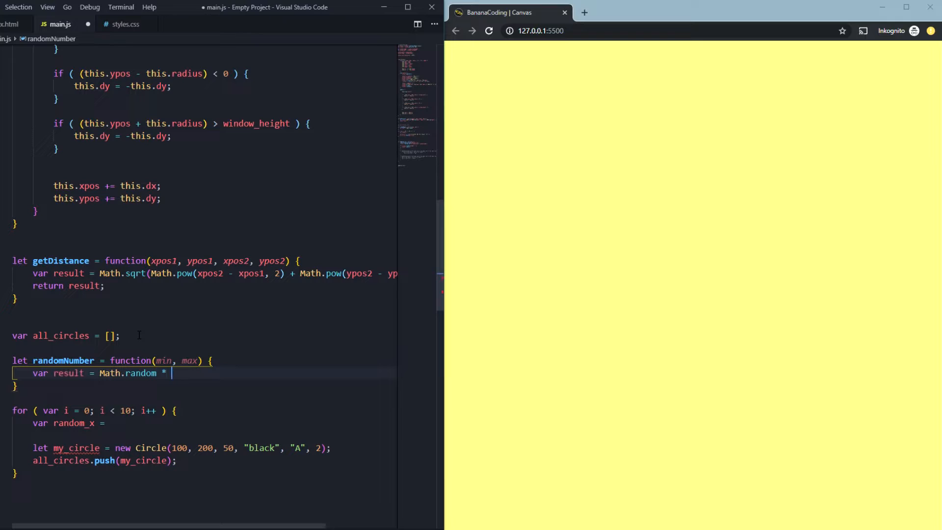
pyautogui.write('(max -')
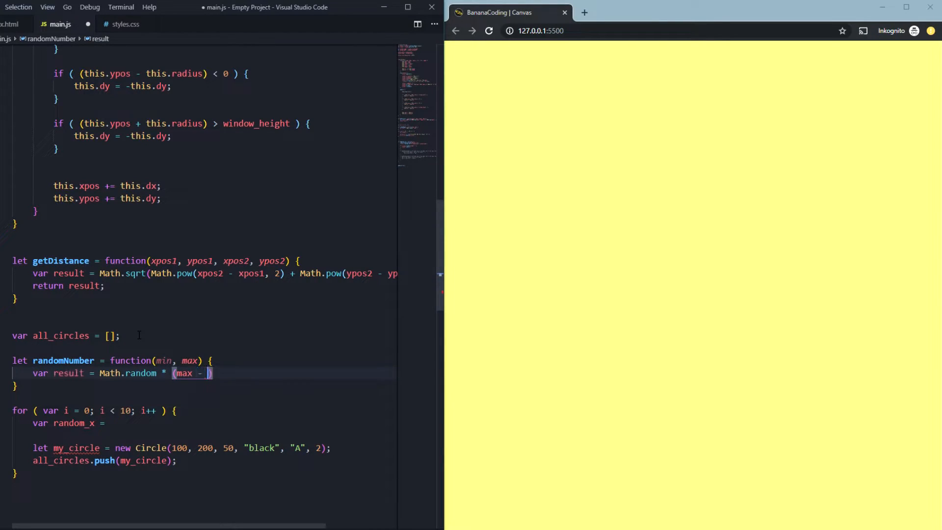
pyautogui.write('min')
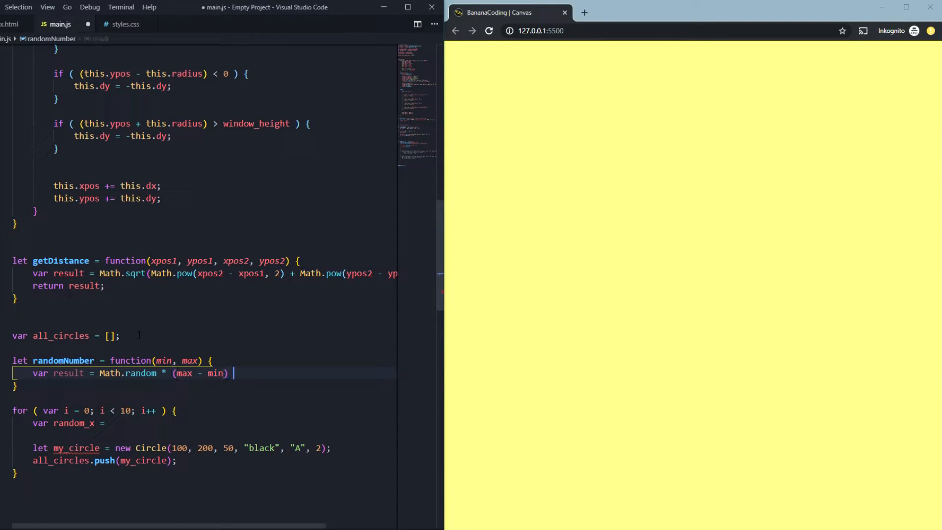
pyautogui.write('- min')
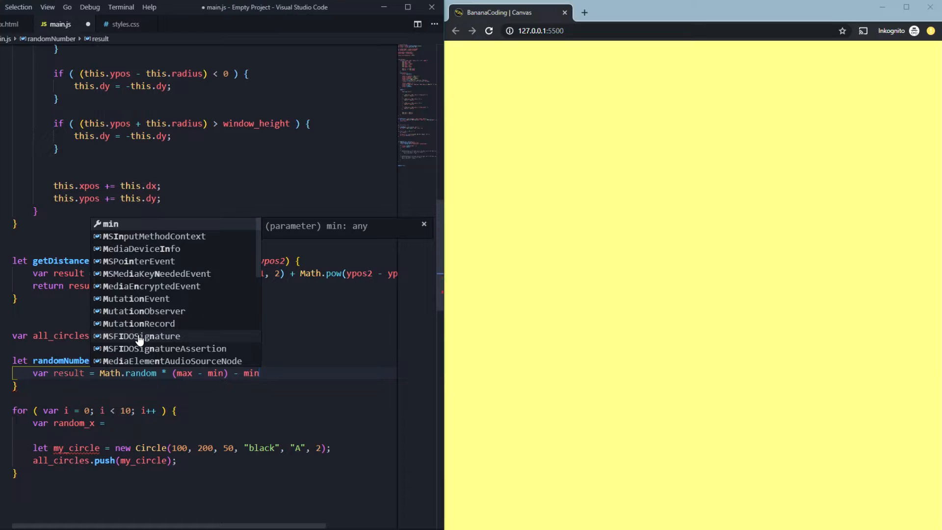
pyautogui.write('result;')
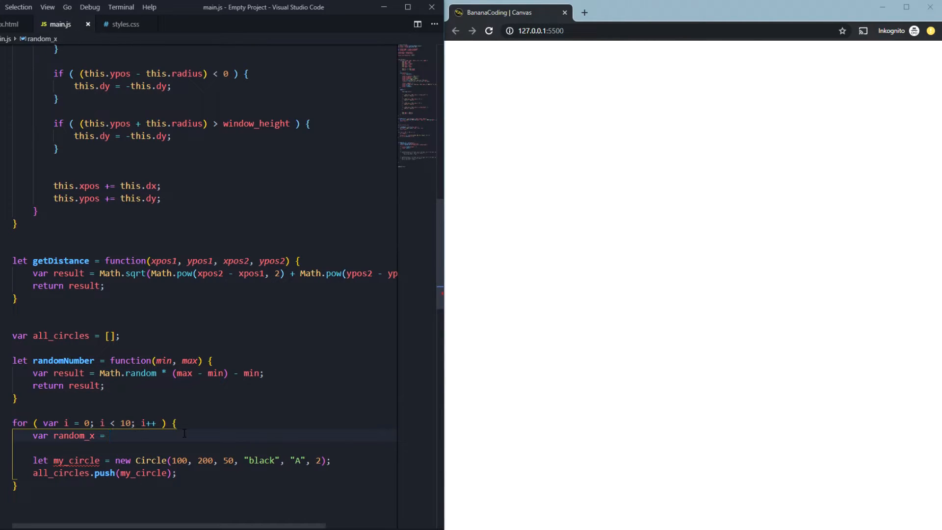
# Step: Set random_x and random_y from randomNumber(radius, window size - radius) with radius 50
pyautogui.write('randomNumber(')
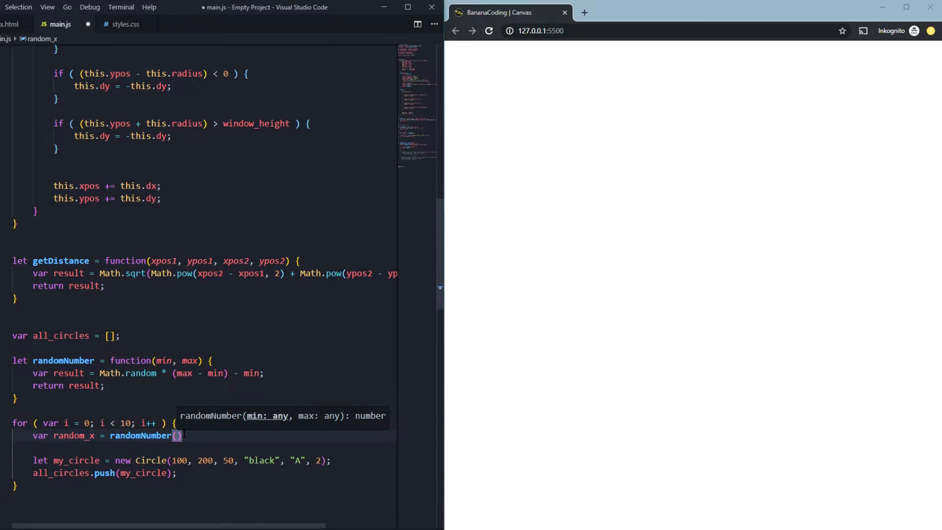
pyautogui.write('50')
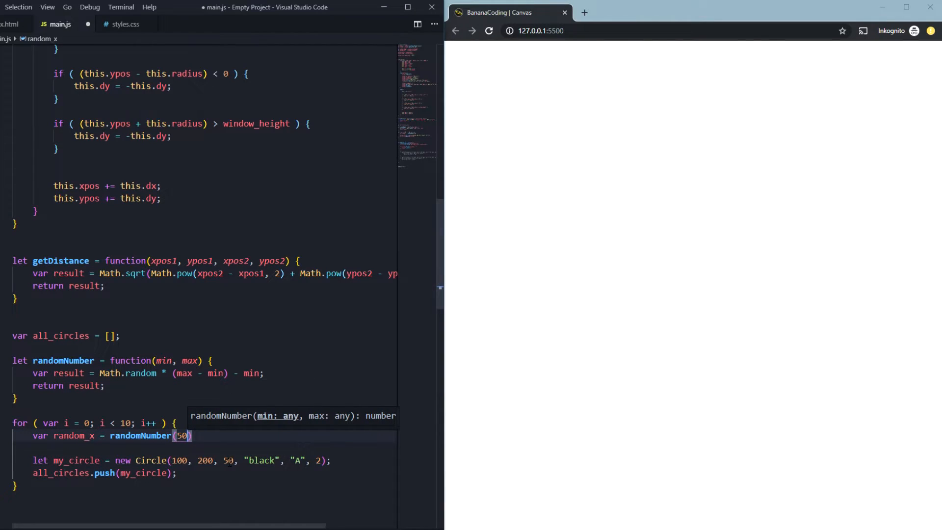
pyautogui.write(',')
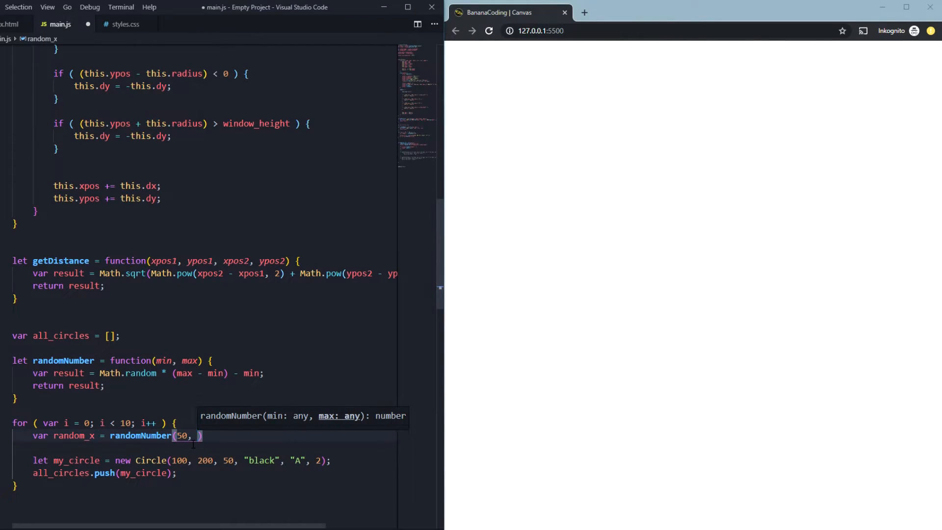
pyautogui.write('window_width')
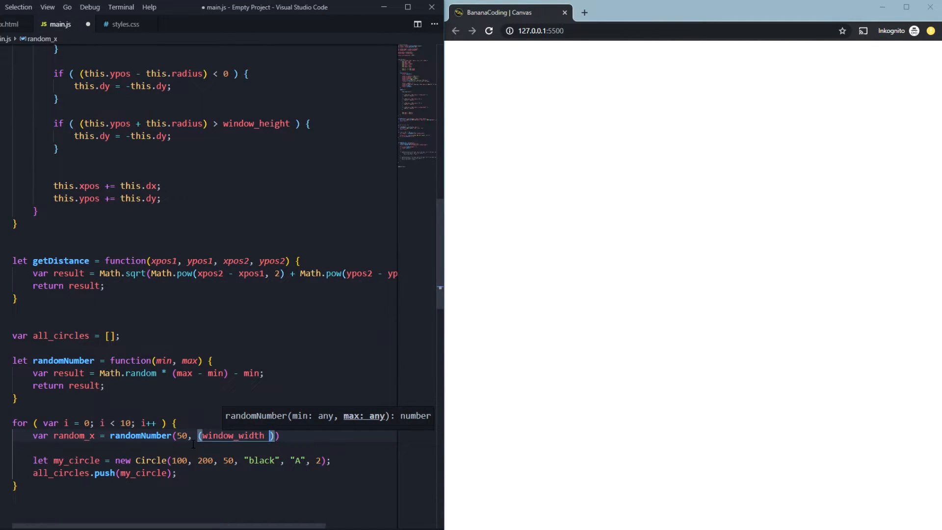
pyautogui.write('- 50')
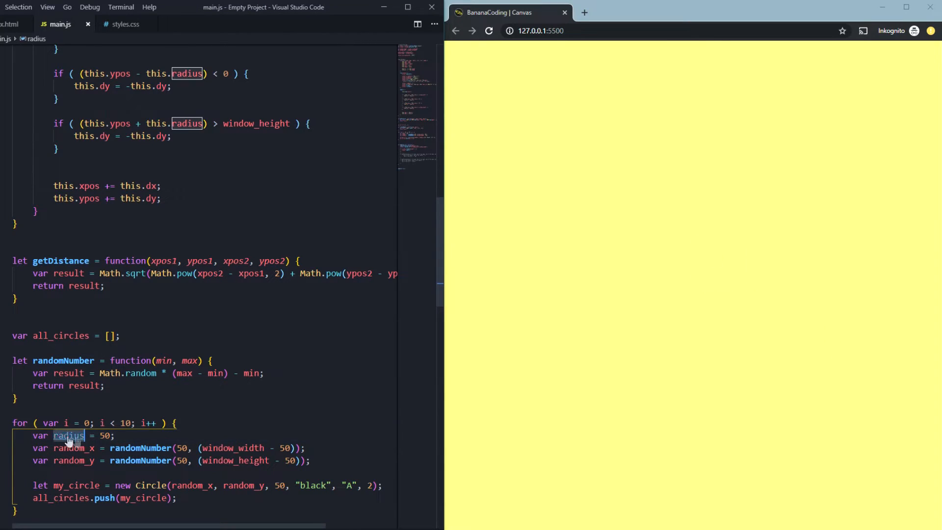
pyautogui.write('radius')
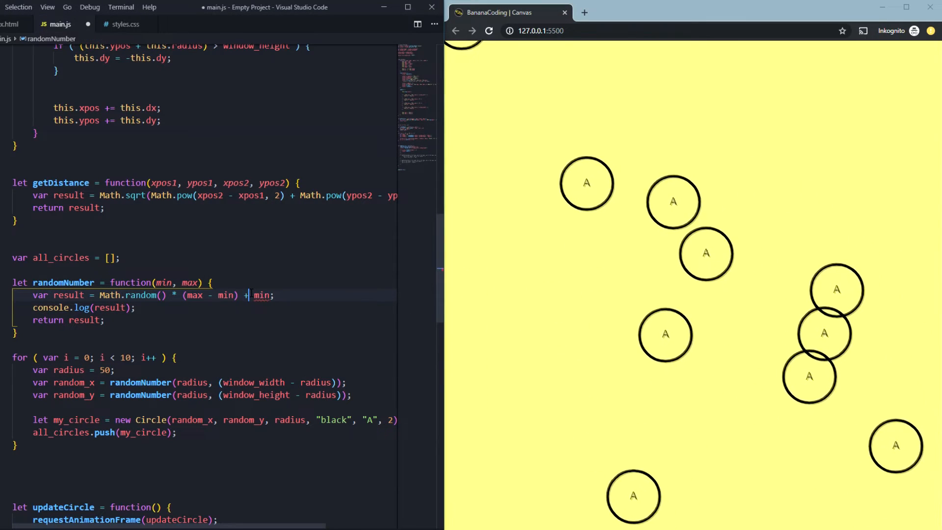
# Step: Reload the browser to redraw the circles in new random layouts
pyautogui.click(489, 30)
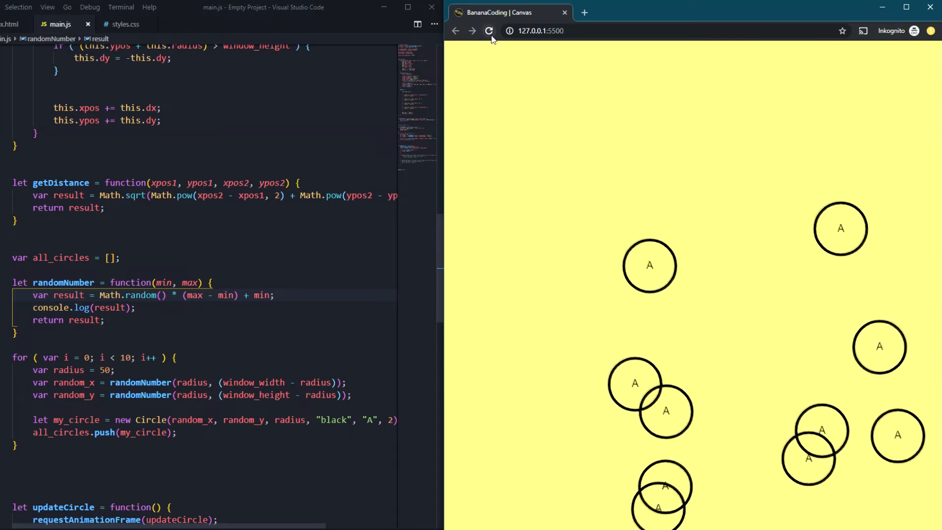
pyautogui.click(488, 30)
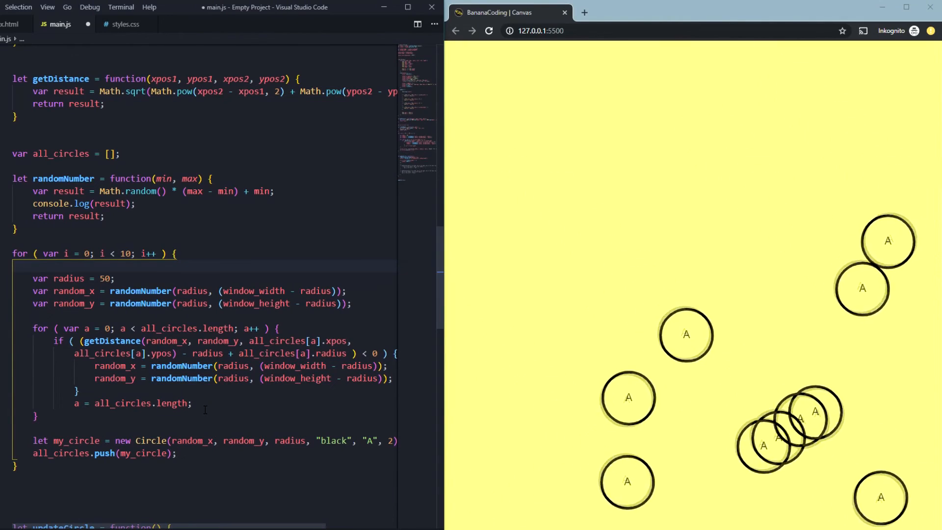
pyautogui.click(489, 30)
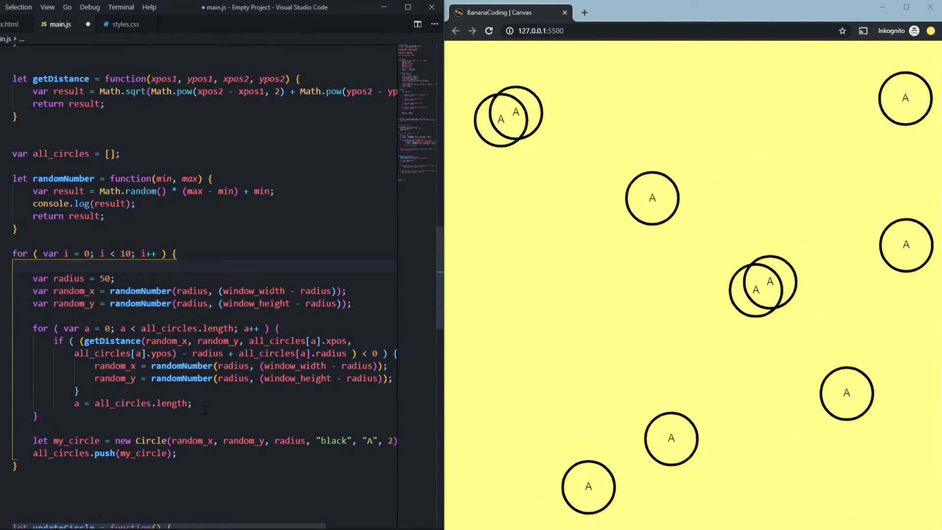